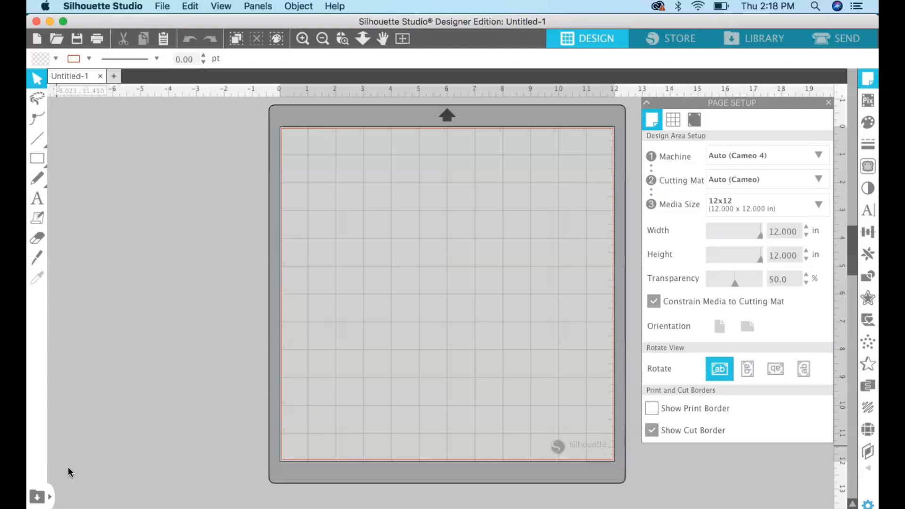
pyautogui.moveTo(132, 325)
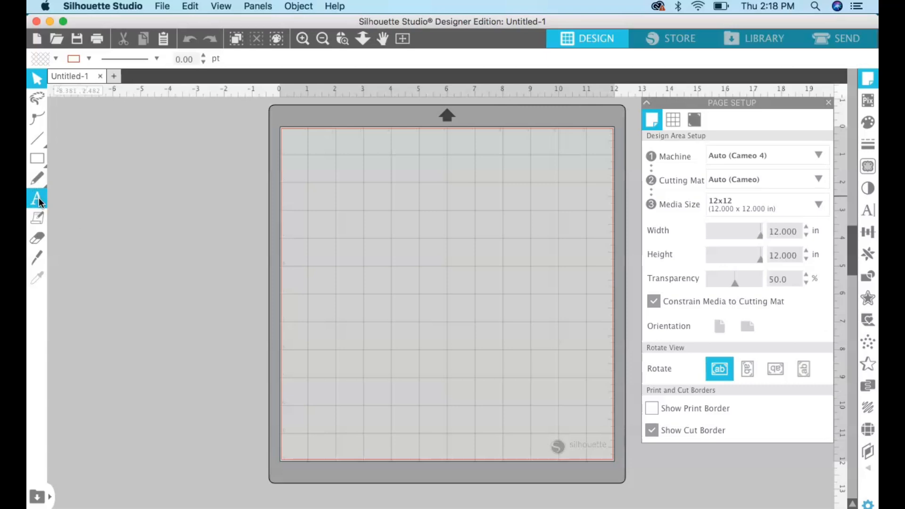
pyautogui.moveTo(36, 200)
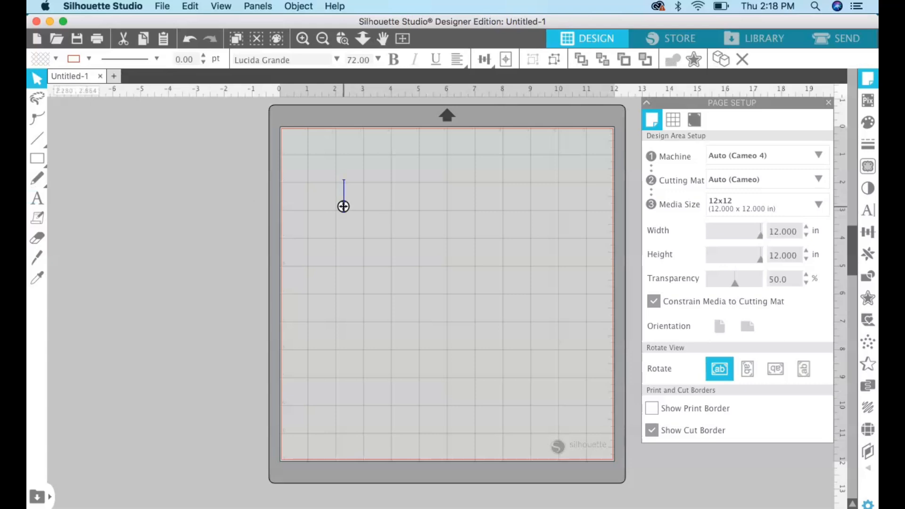
# Step: Add the text HELLO near the top of the mat, browse the font list, and enlarge the word
pyautogui.write('H')
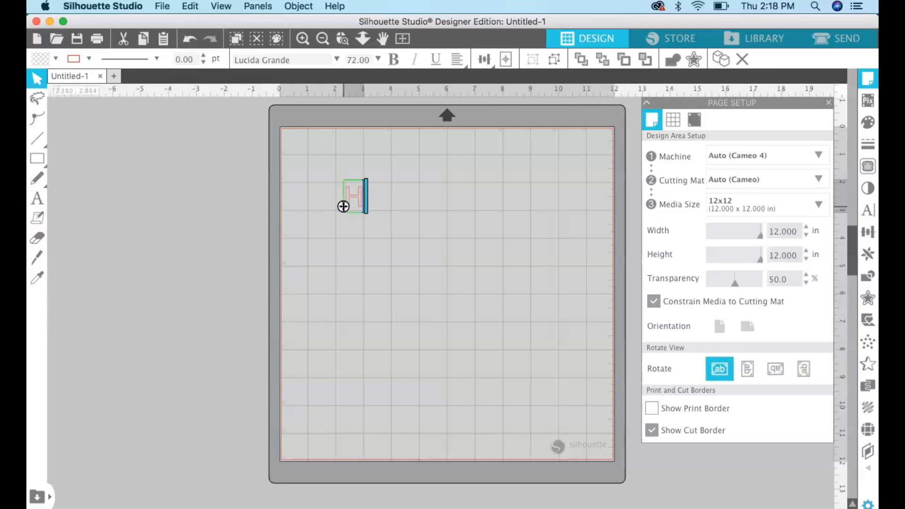
pyautogui.write('ELLO')
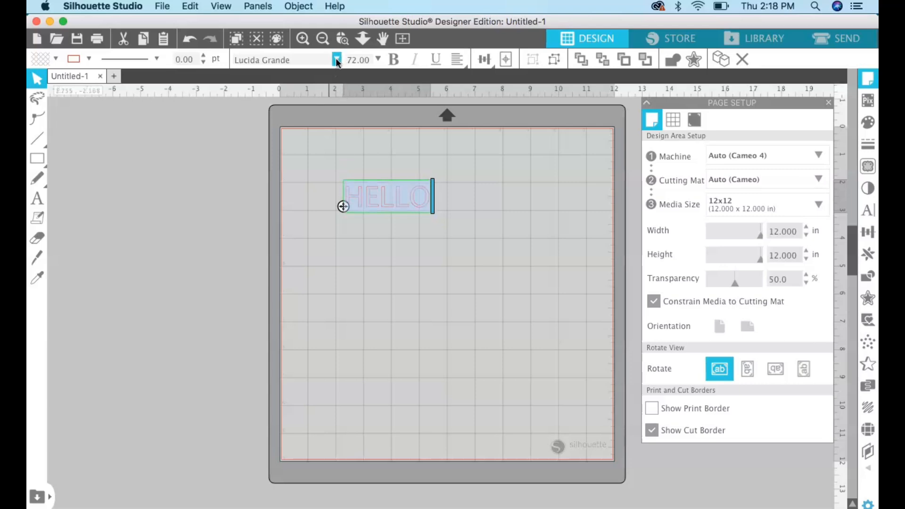
pyautogui.click(336, 59)
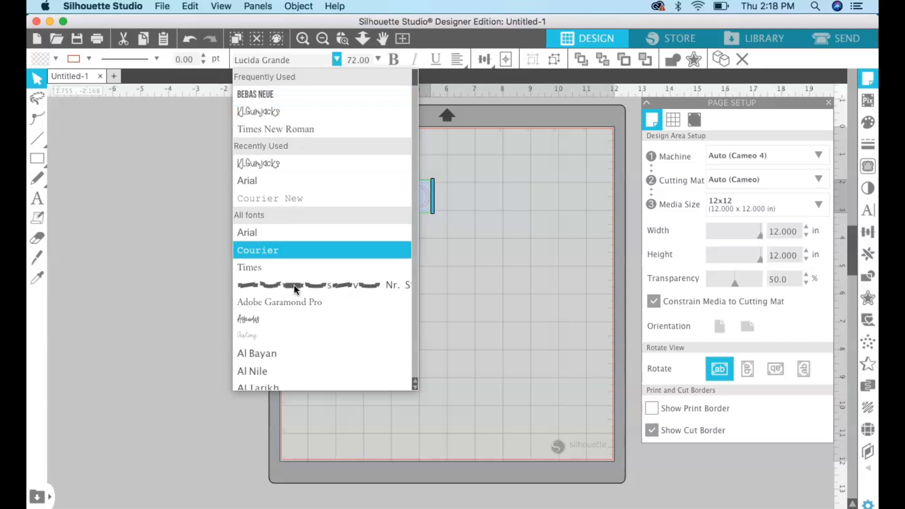
pyautogui.moveTo(290, 377)
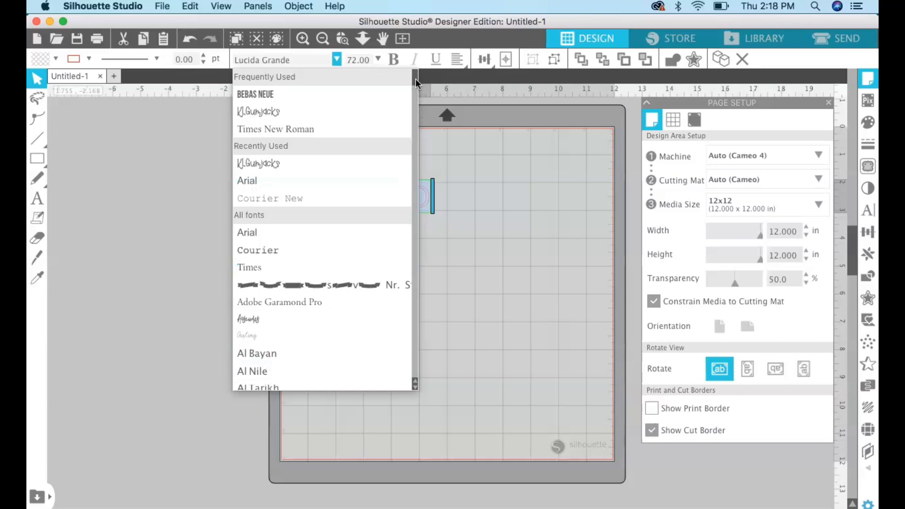
pyautogui.scroll(-3)
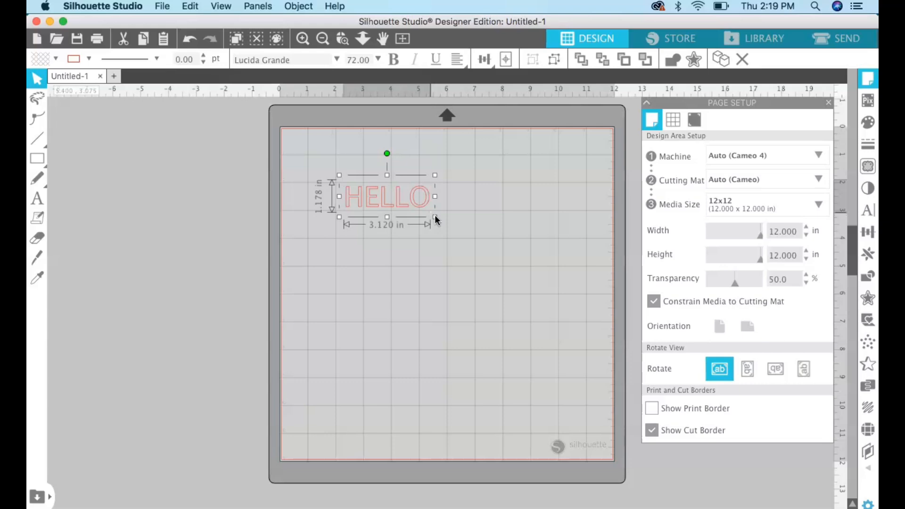
pyautogui.moveTo(435, 217); pyautogui.dragTo(518, 259)
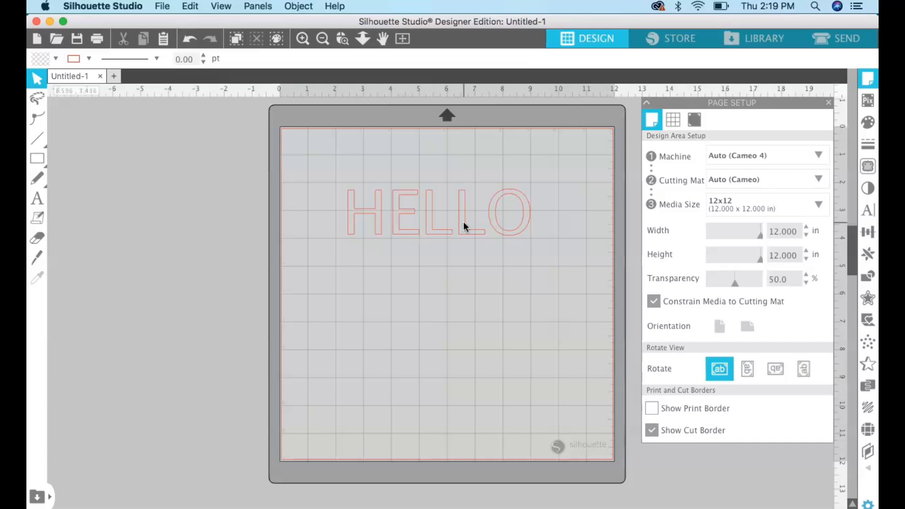
pyautogui.moveTo(206, 177)
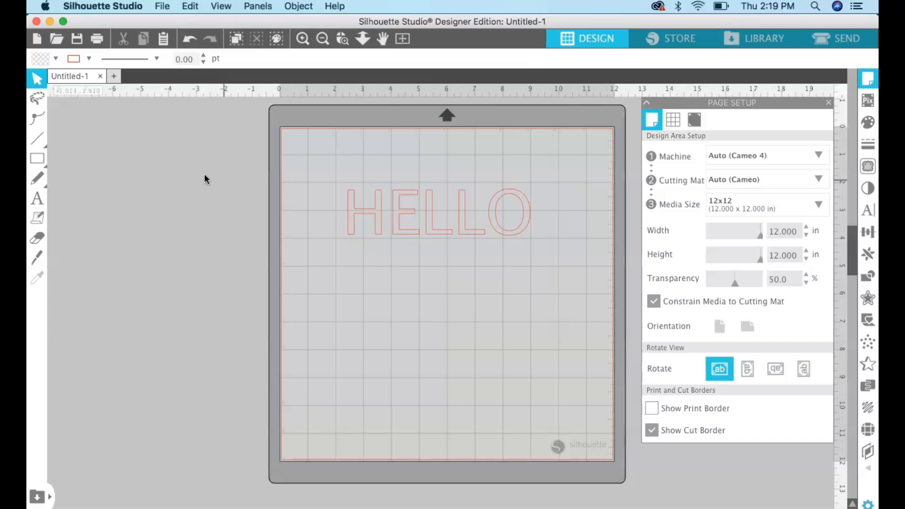
# Step: Draw a circle with the Ellipse tool below HELLO and adjust its size slightly
pyautogui.click(36, 158)
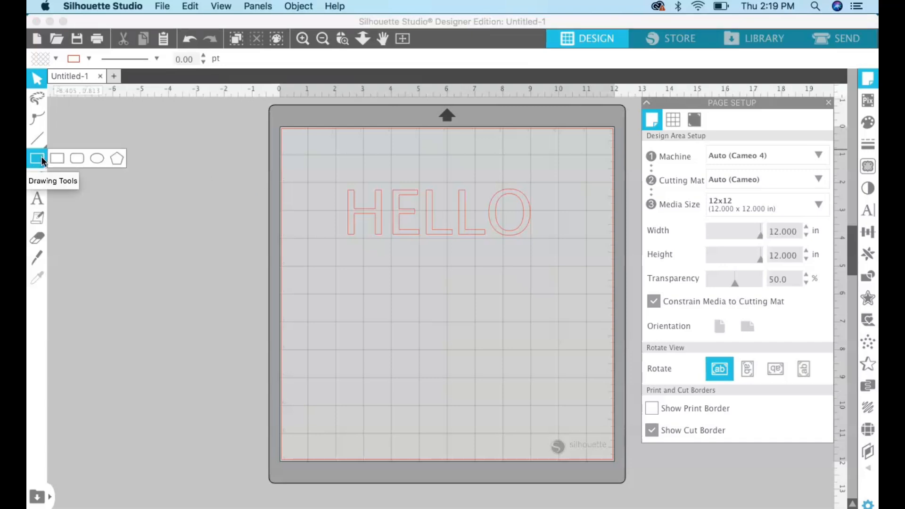
pyautogui.moveTo(46, 176)
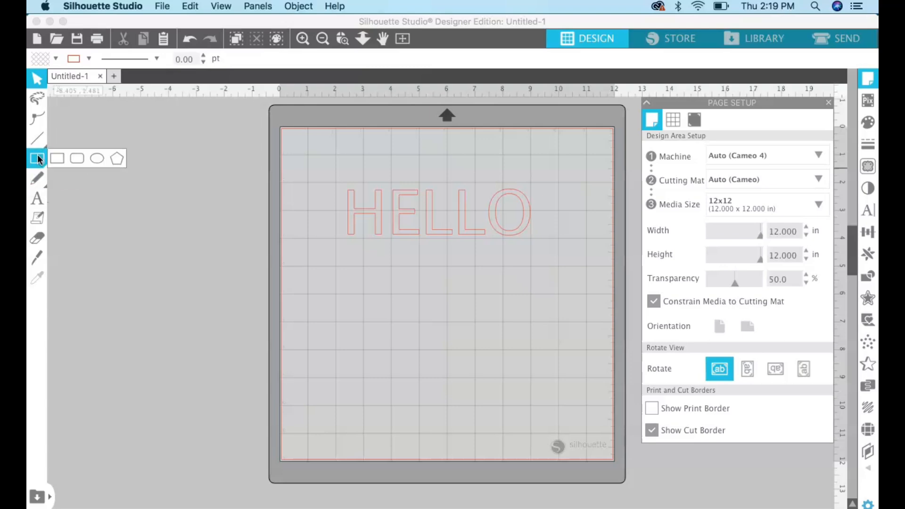
pyautogui.click(96, 158)
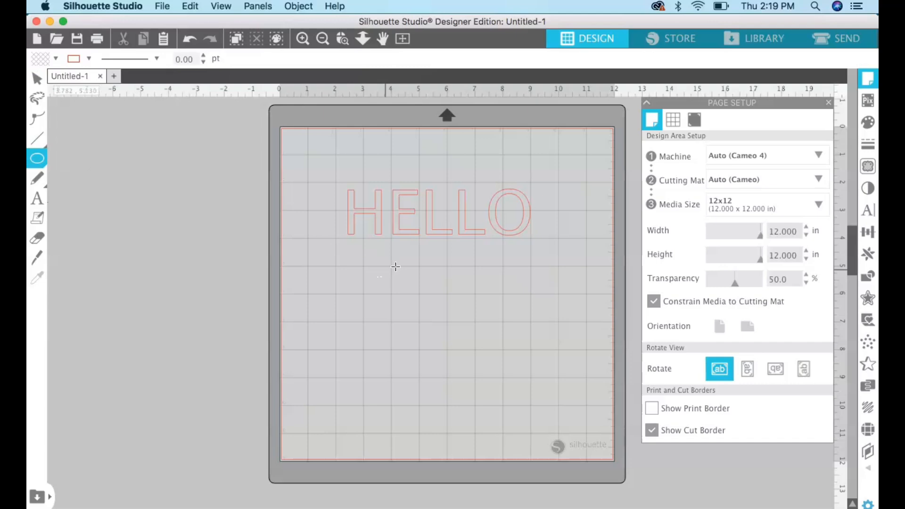
pyautogui.moveTo(390, 257)
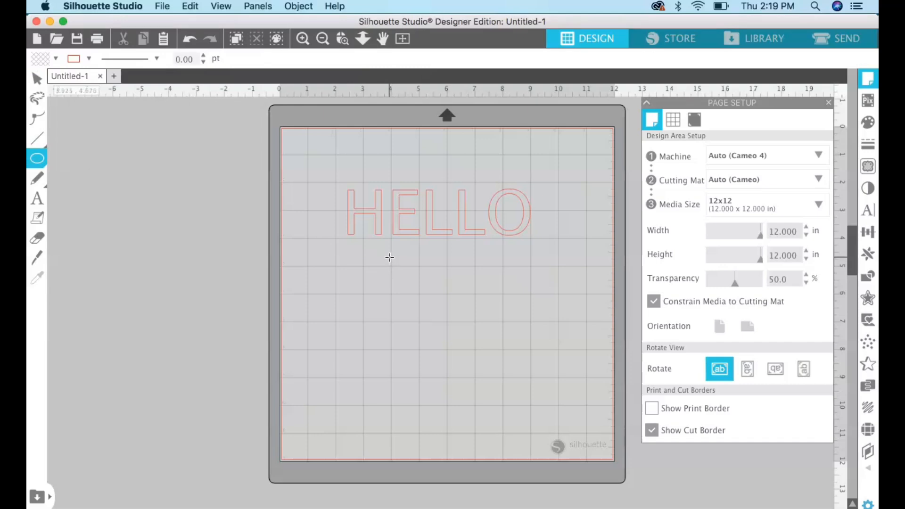
pyautogui.moveTo(387, 260); pyautogui.dragTo(520, 376)
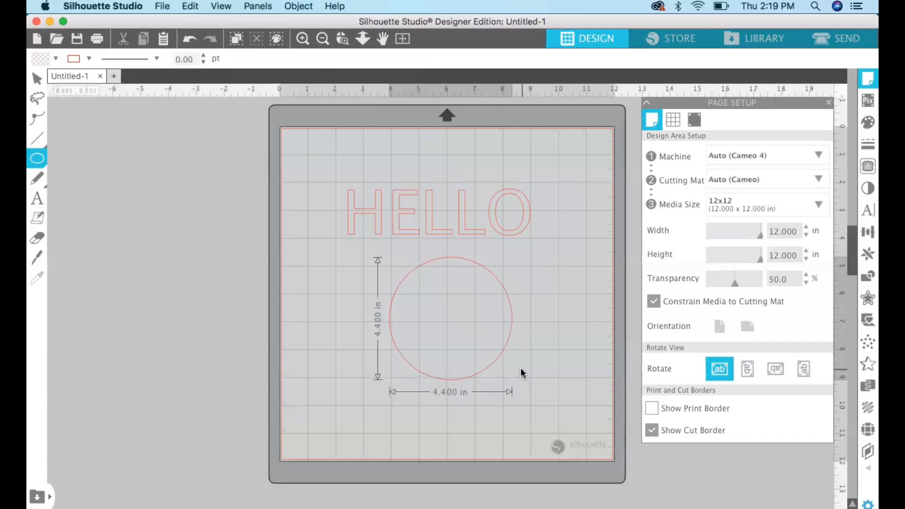
pyautogui.click(449, 320)
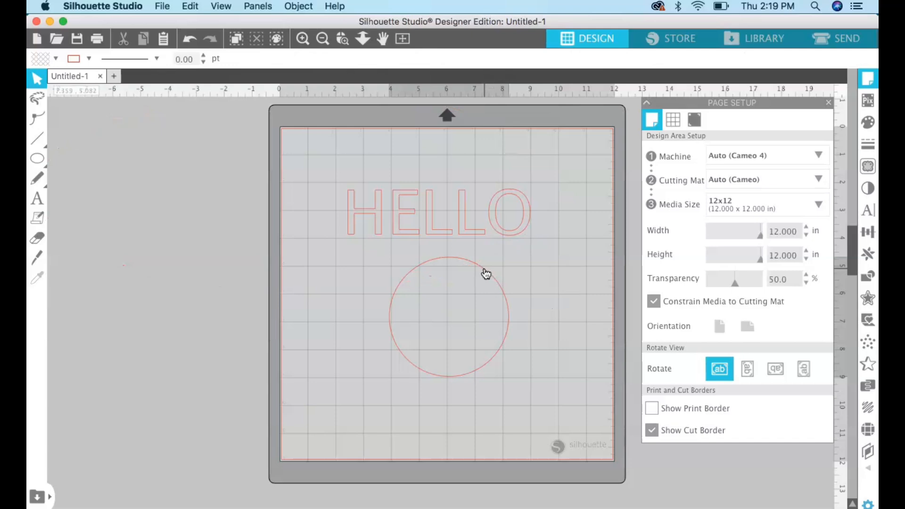
pyautogui.click(456, 312)
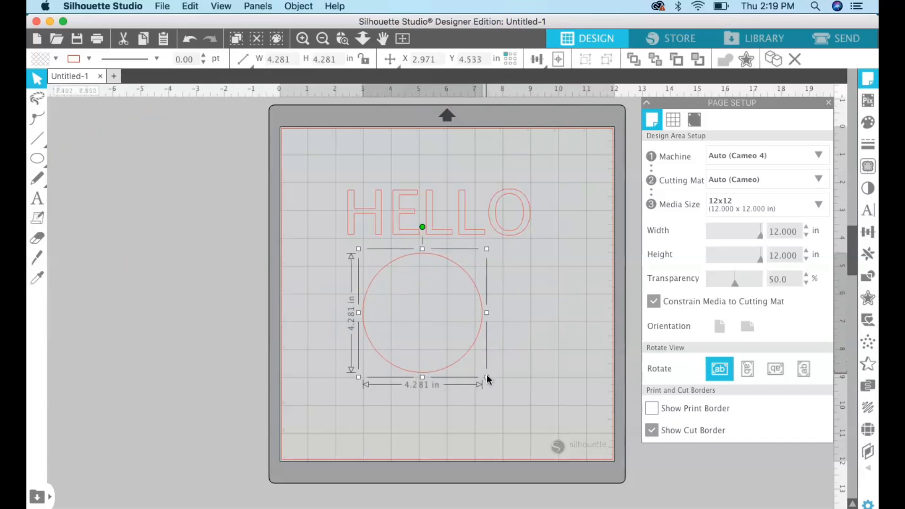
pyautogui.moveTo(487, 377); pyautogui.dragTo(506, 397)
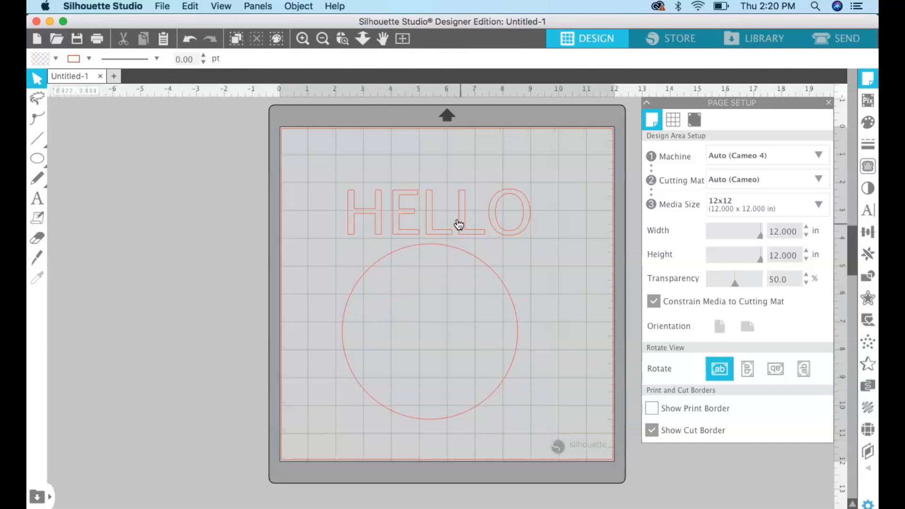
# Step: Select the HELLO text so it can be attached to arc over the circle's top
pyautogui.click(458, 222)
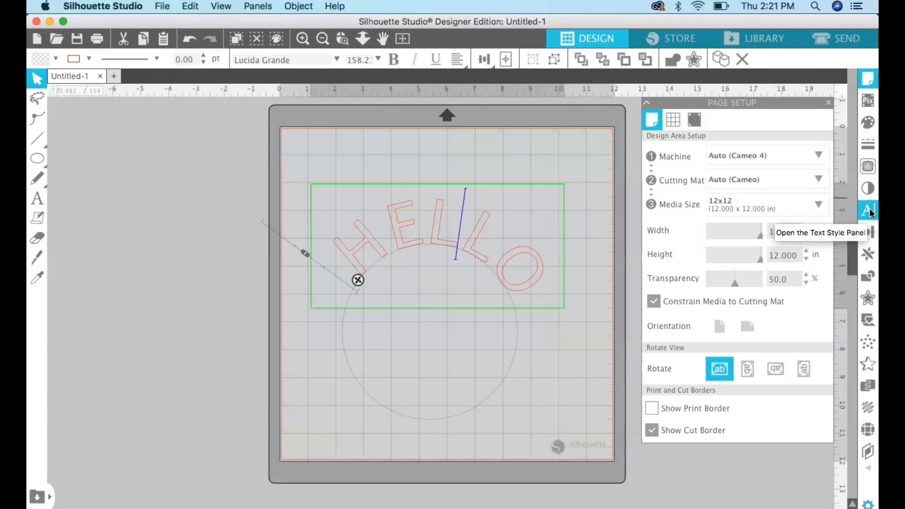
# Step: Try tighter Character Spacing on the arched HELLO in Text Style, ending back at 100%
pyautogui.click(870, 210)
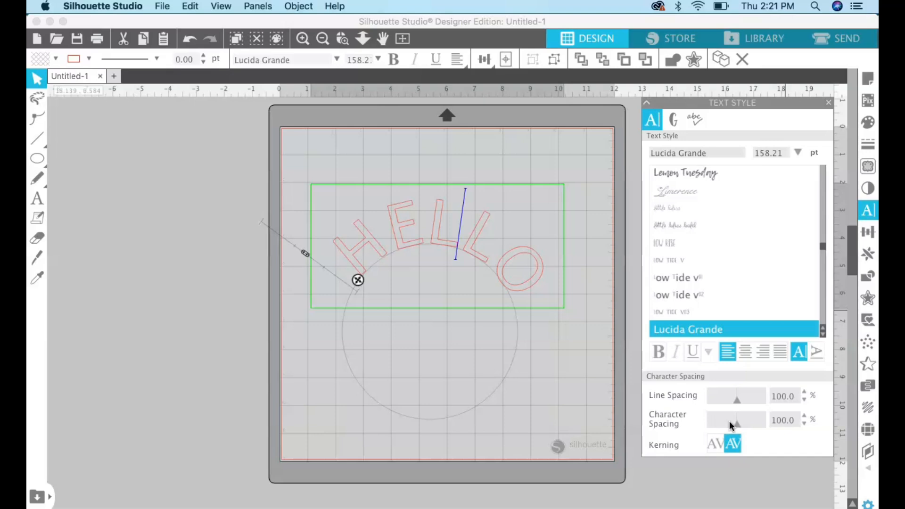
pyautogui.moveTo(751, 420); pyautogui.dragTo(737, 419)
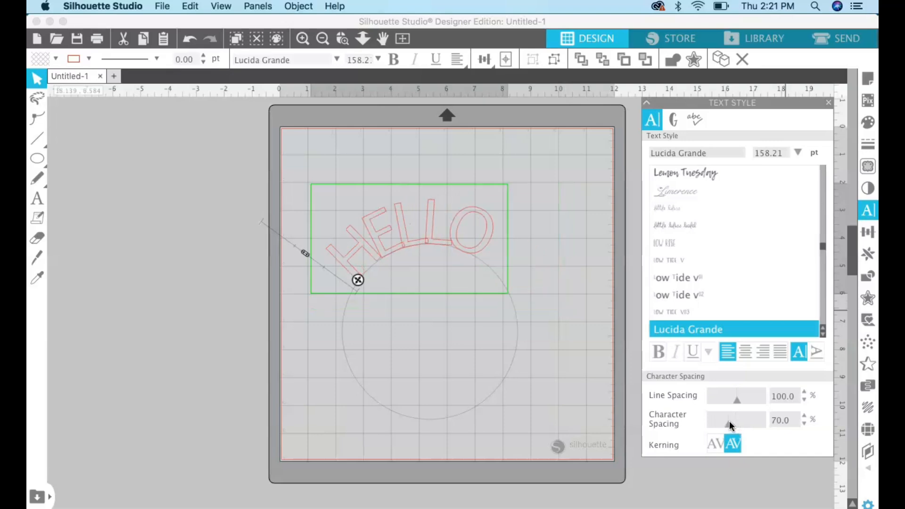
pyautogui.moveTo(734, 420); pyautogui.dragTo(742, 420)
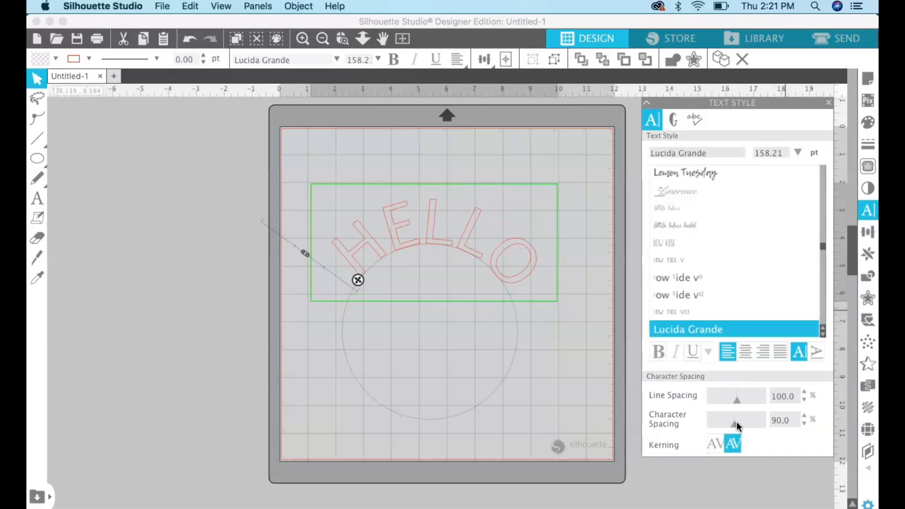
pyautogui.moveTo(733, 420); pyautogui.dragTo(739, 420)
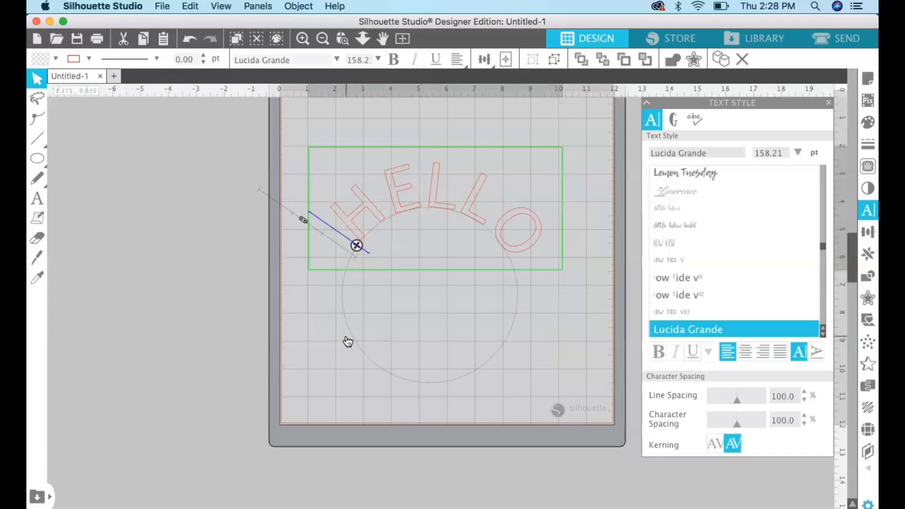
pyautogui.moveTo(480, 373)
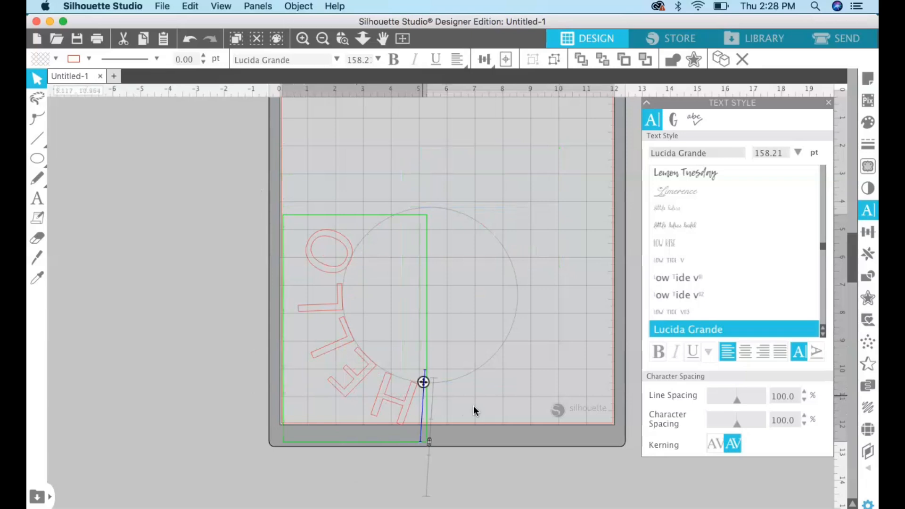
# Step: Move HELLO to curve centered along the circle's bottom and tighten letter spacing to 85%
pyautogui.moveTo(423, 382); pyautogui.dragTo(460, 378)
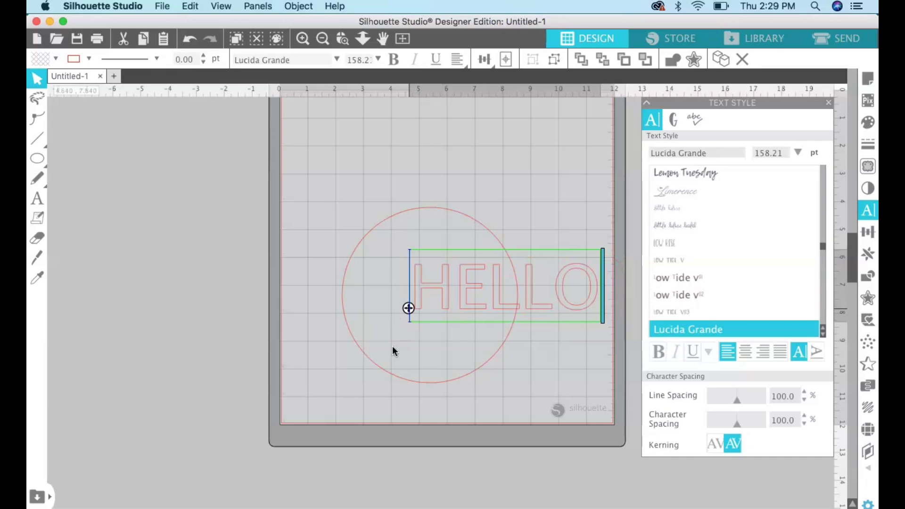
pyautogui.moveTo(408, 307); pyautogui.dragTo(361, 351)
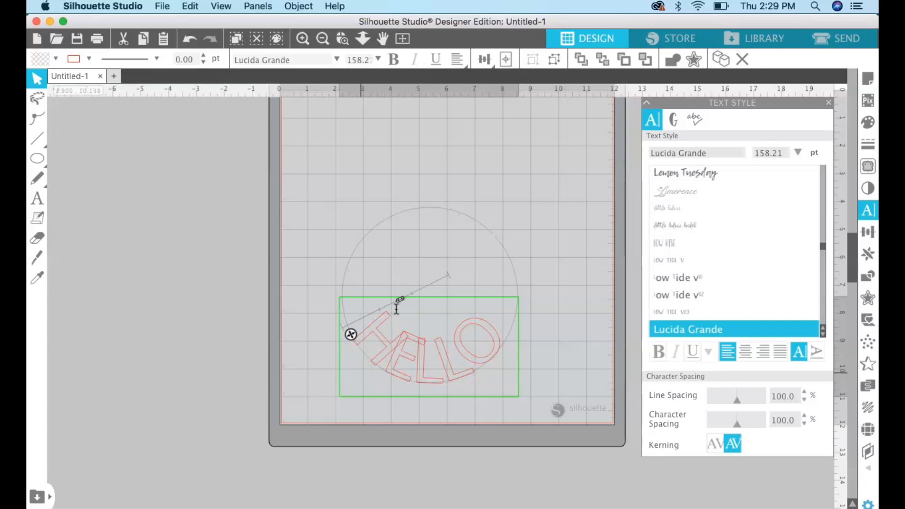
pyautogui.moveTo(403, 304)
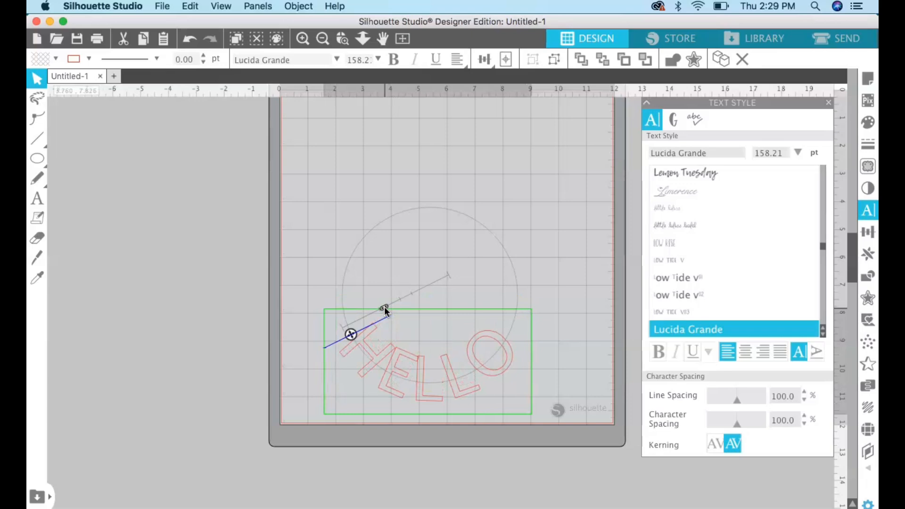
pyautogui.moveTo(384, 308); pyautogui.dragTo(356, 322)
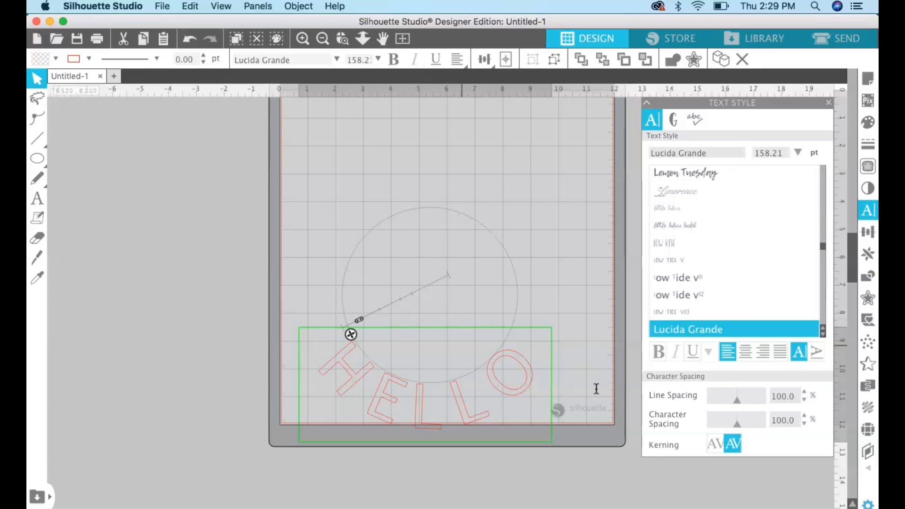
pyautogui.moveTo(581, 391)
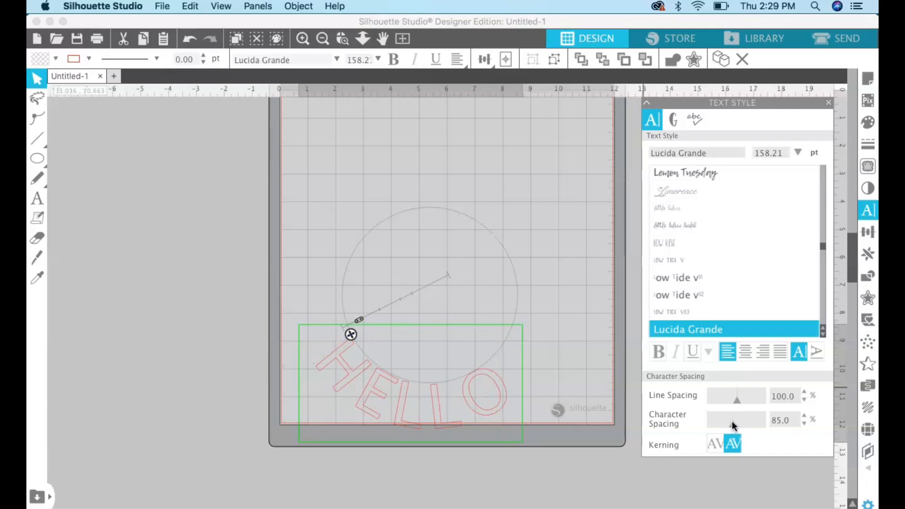
pyautogui.moveTo(351, 334); pyautogui.dragTo(356, 342)
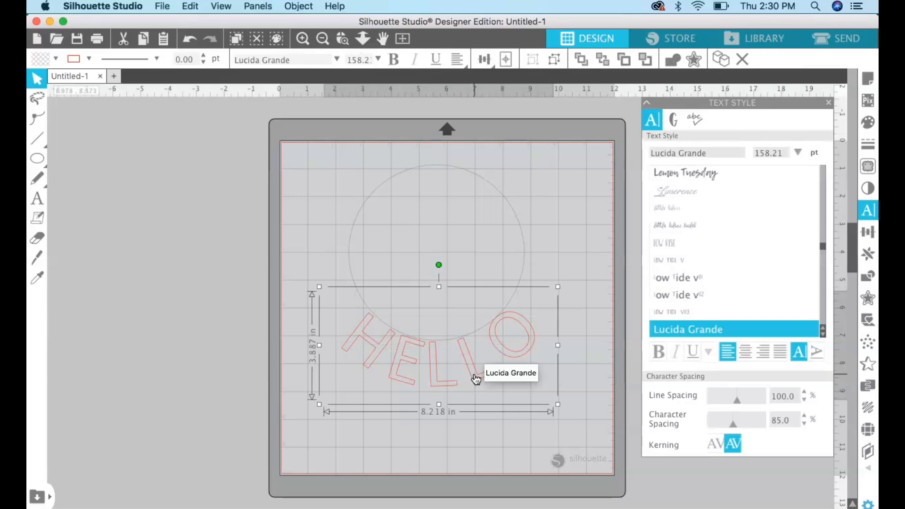
# Step: Convert the curved HELLO to a path via Object > Convert to Path and select the result
pyautogui.click(298, 6)
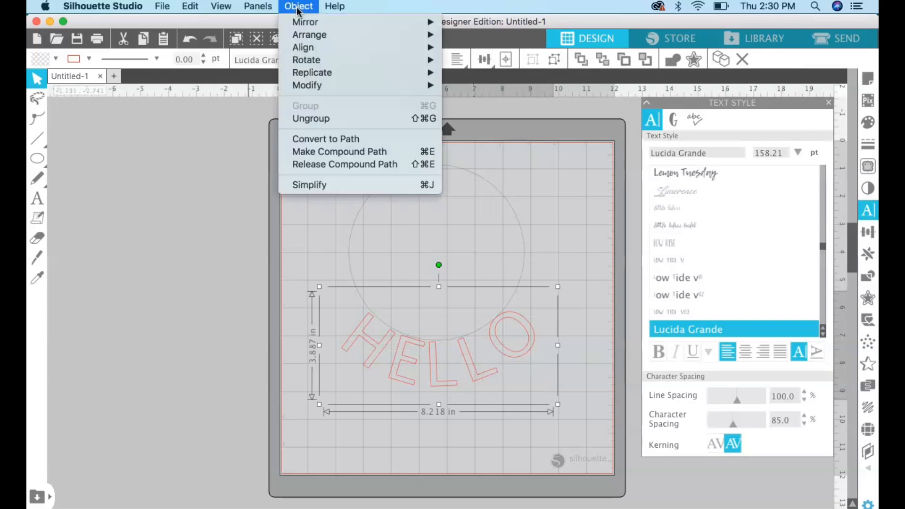
pyautogui.moveTo(325, 141)
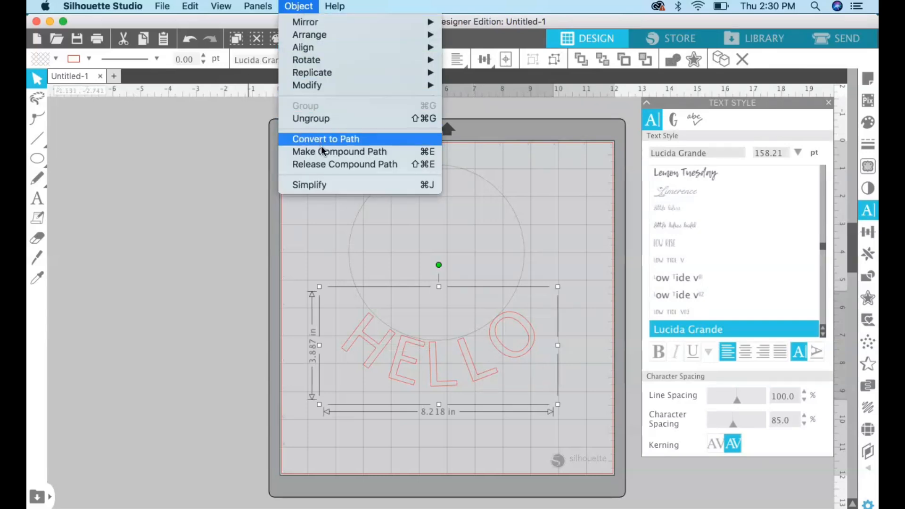
pyautogui.click(326, 139)
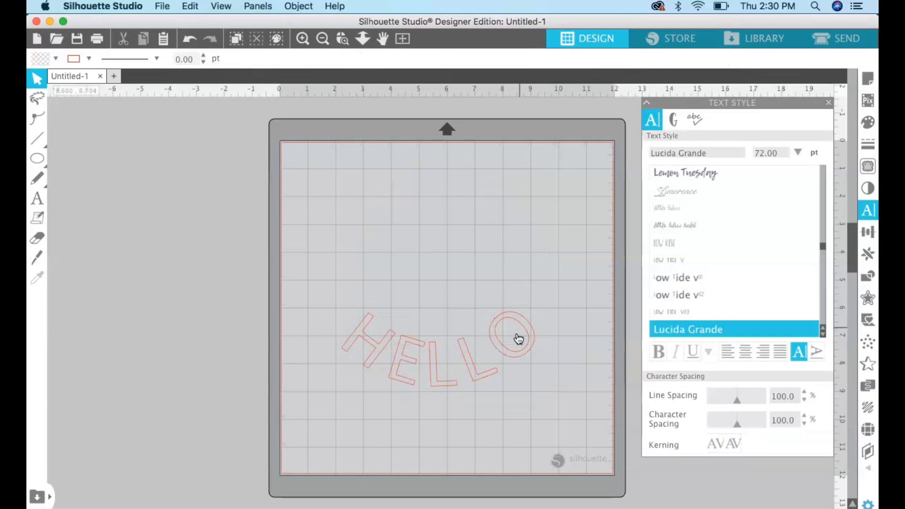
pyautogui.click(517, 339)
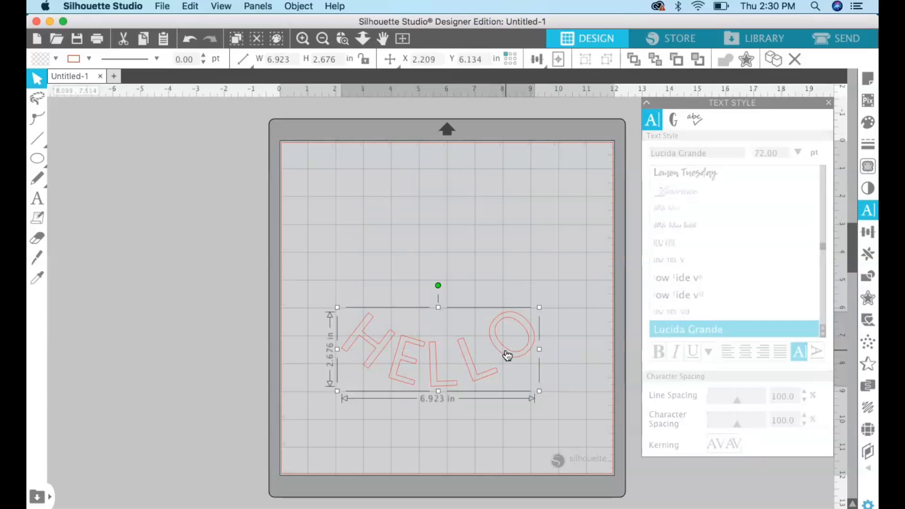